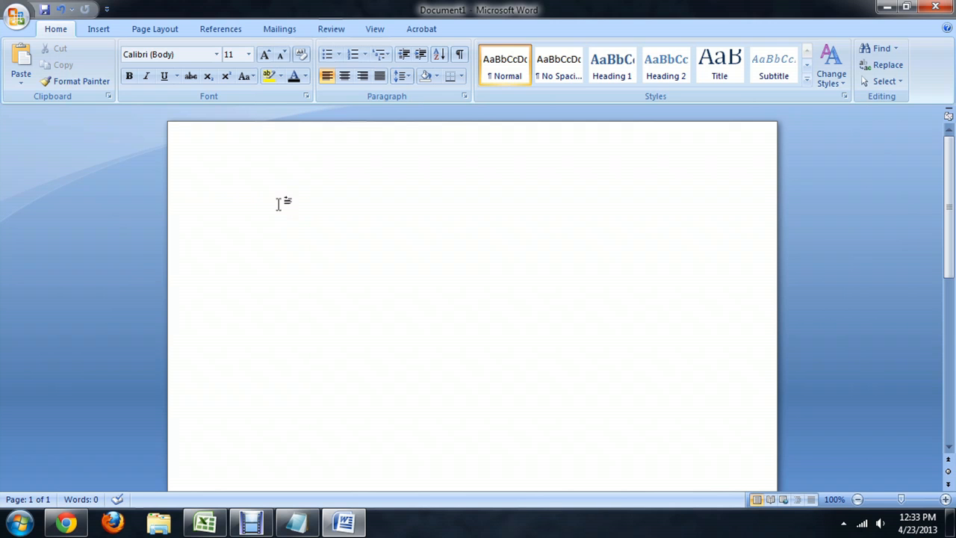
{"action": "mouse_move", "coordinate": [316, 195]}
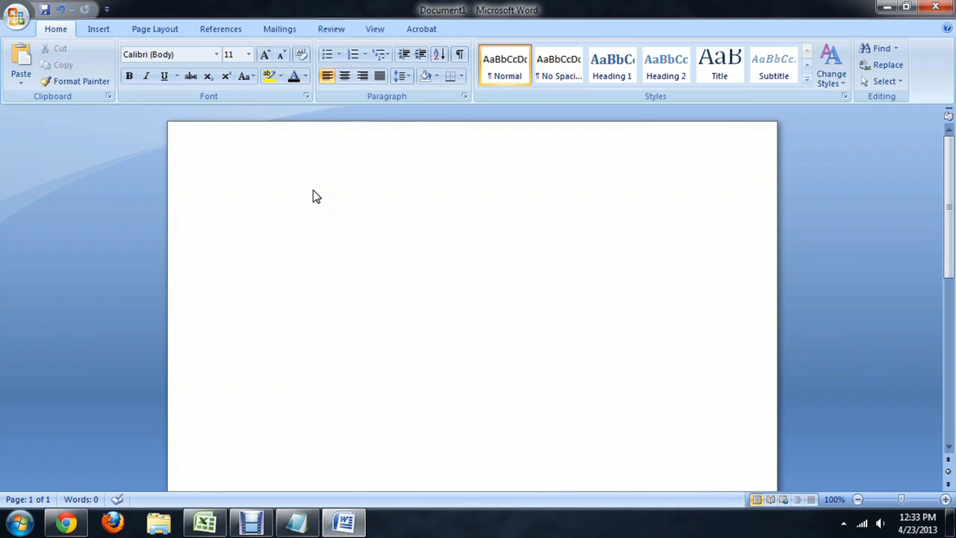
- Enter the nonsense word 'Asdfasdf' and switch to the Review ribbon
{"action": "type", "text": "Asdfasdf"}
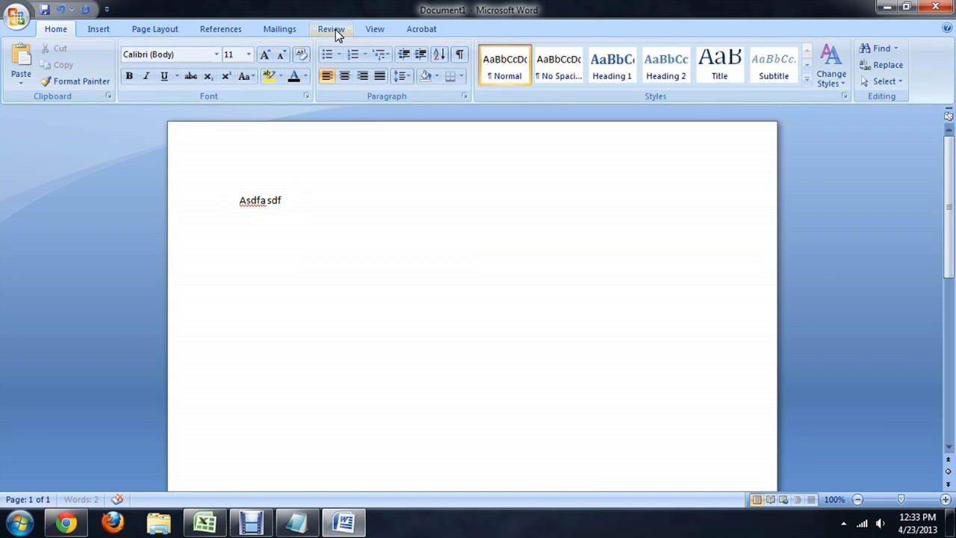
{"action": "left_click", "coordinate": [331, 28]}
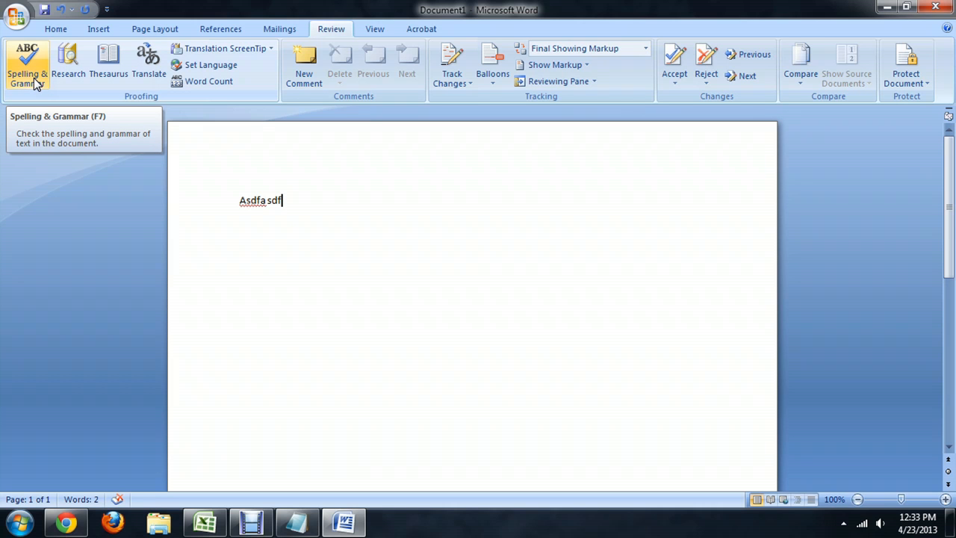
- Run Spelling & Grammar so the dialog flags 'Asdfasdf' with suggestions, then dismiss it
{"action": "left_click", "coordinate": [27, 60]}
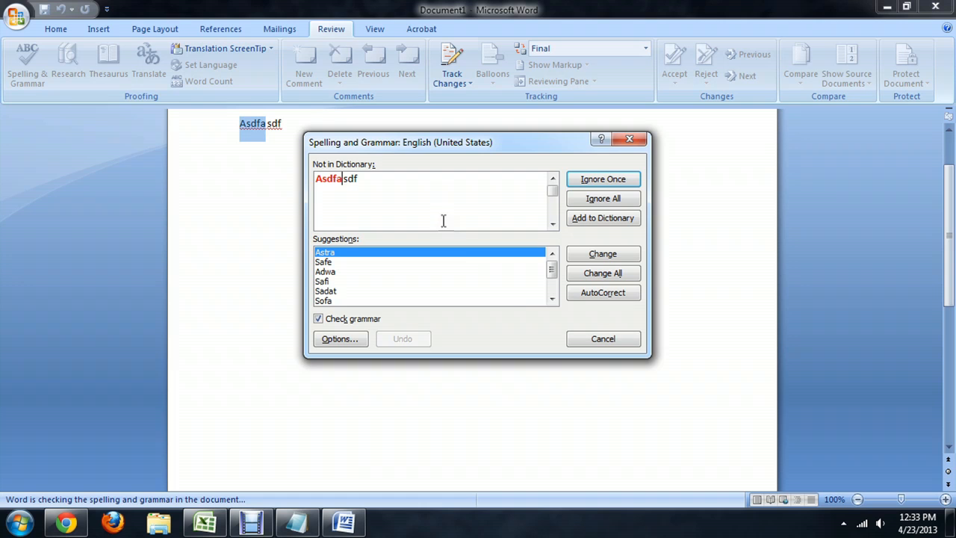
{"action": "left_click", "coordinate": [604, 337]}
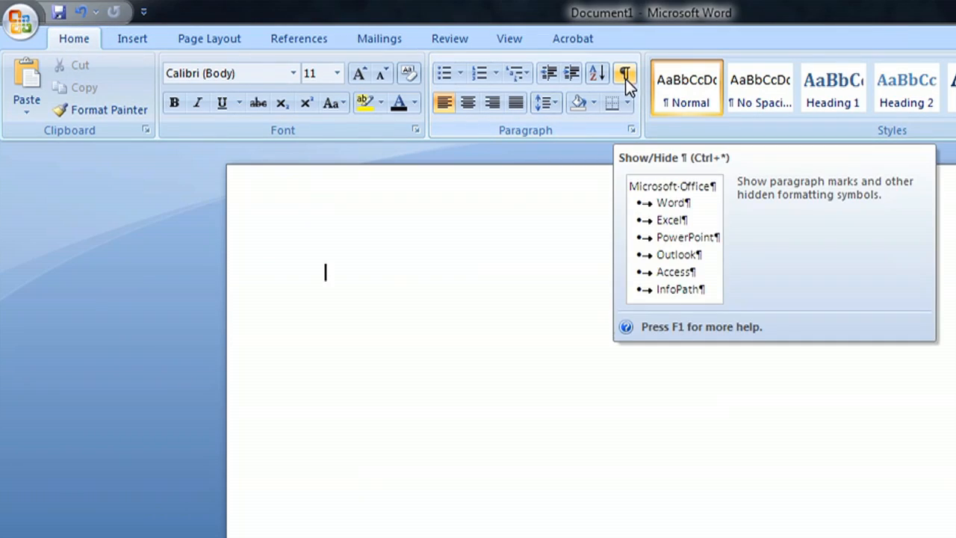
{"action": "mouse_move", "coordinate": [620, 92]}
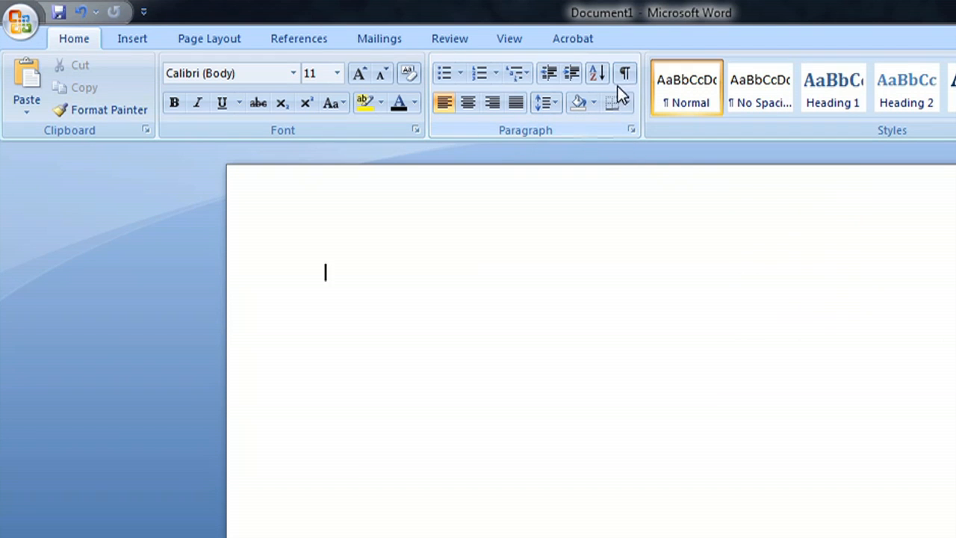
- Turn on Show/Hide ¶ and add empty paragraphs so their marks appear, then return to Review
{"action": "left_click", "coordinate": [625, 71]}
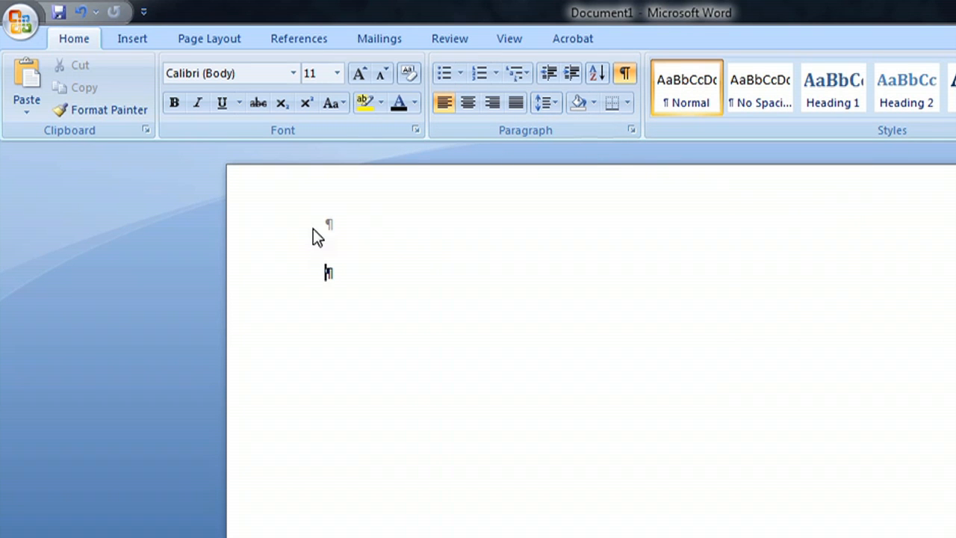
{"action": "key", "text": "Enter"}
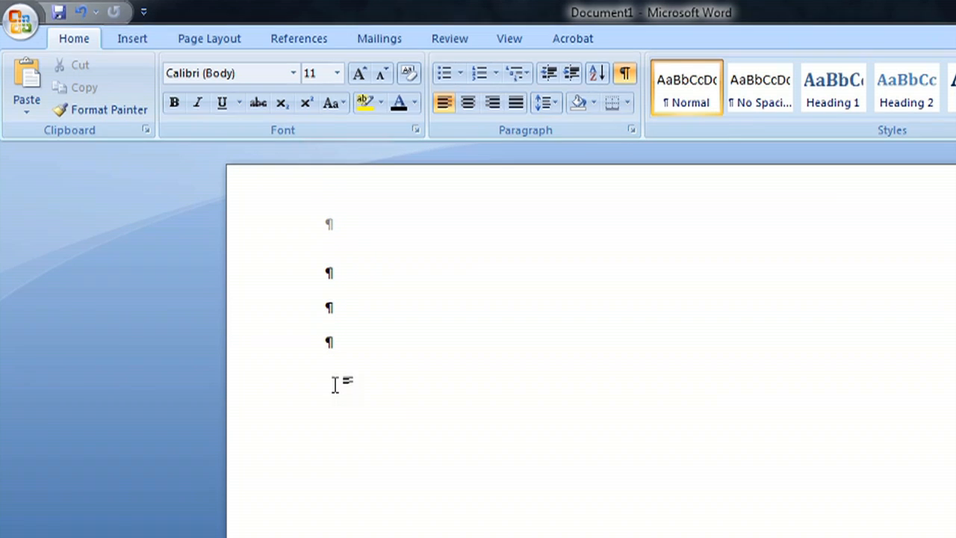
{"action": "left_click", "coordinate": [406, 34]}
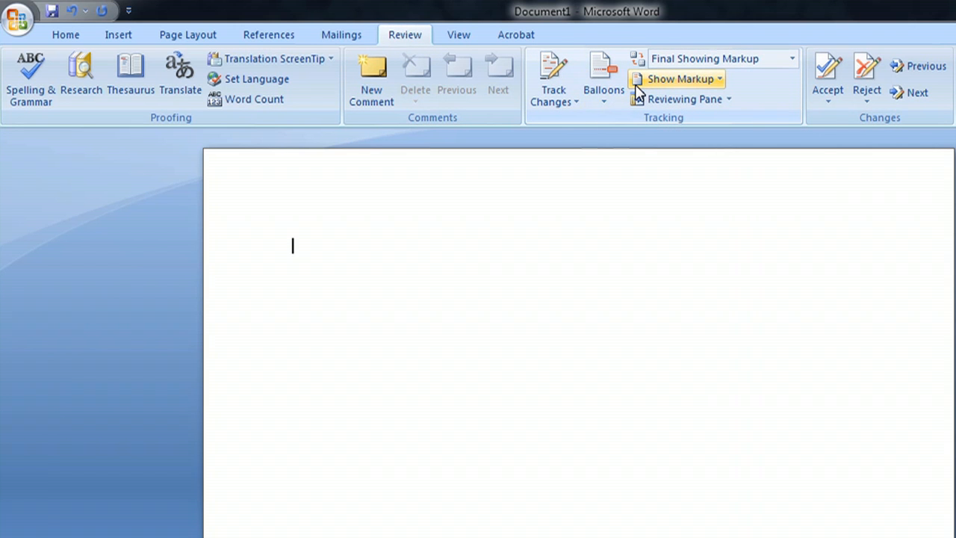
{"action": "mouse_move", "coordinate": [676, 78]}
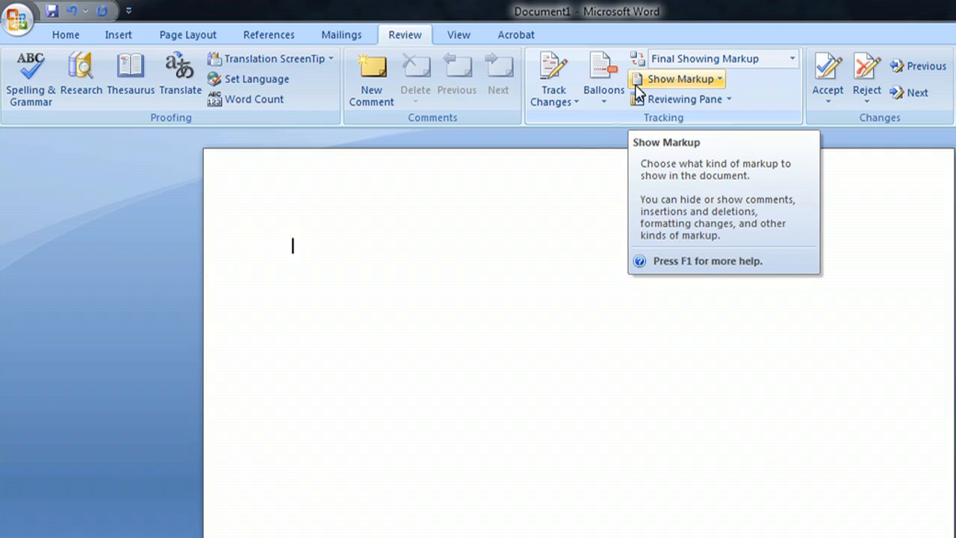